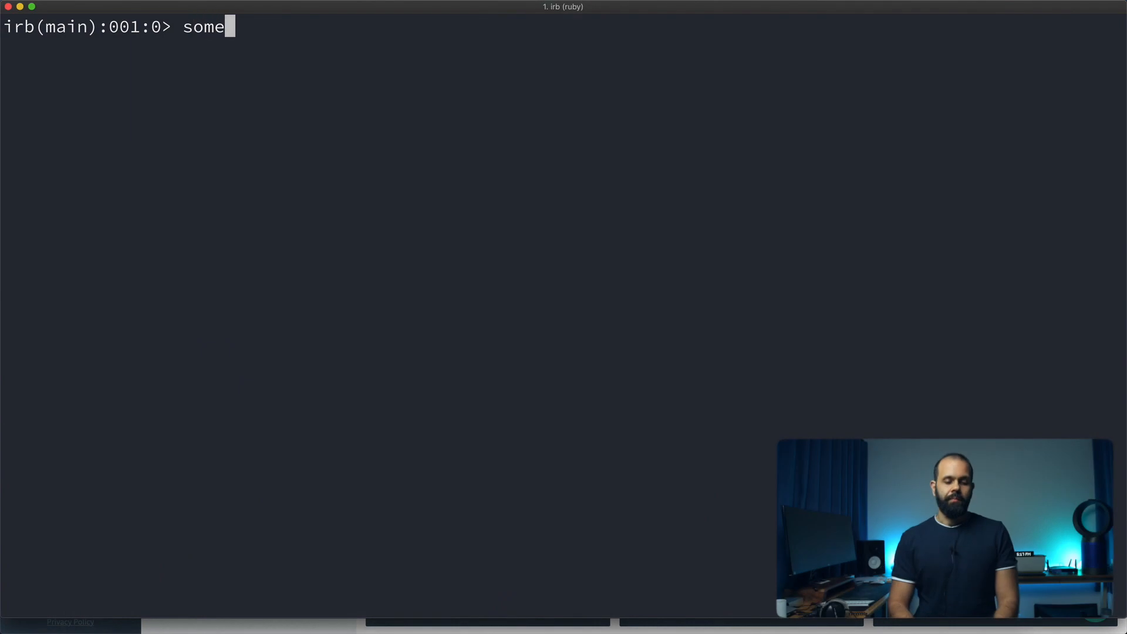
# - Assign something = :something and query something.class to get Symbol
pyautogui.write('thing = :so')
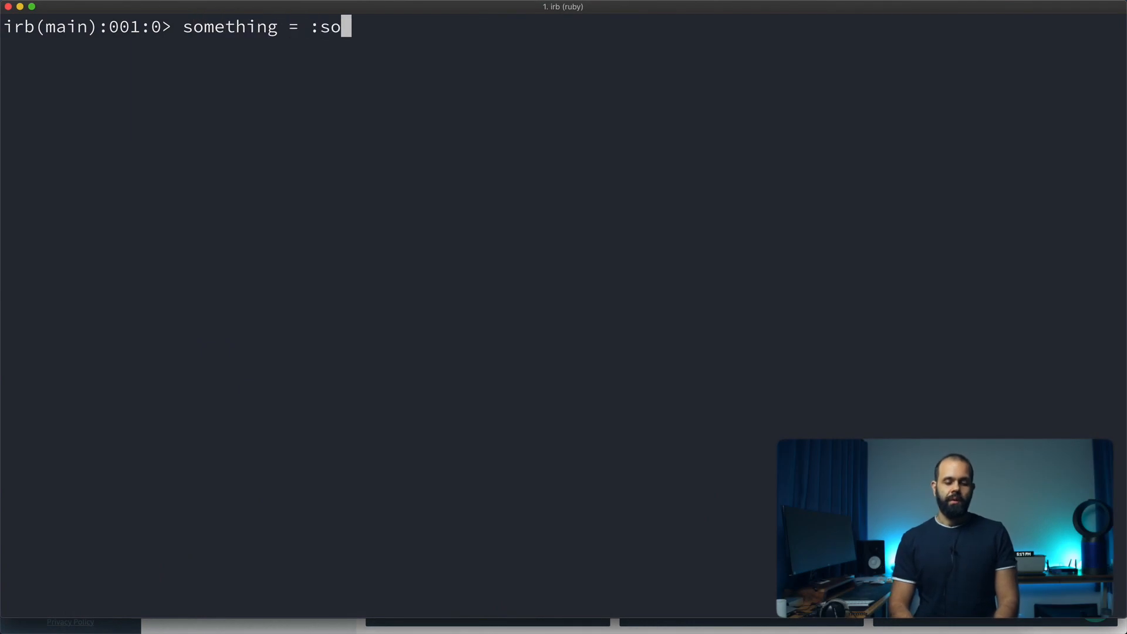
pyautogui.write('mething')
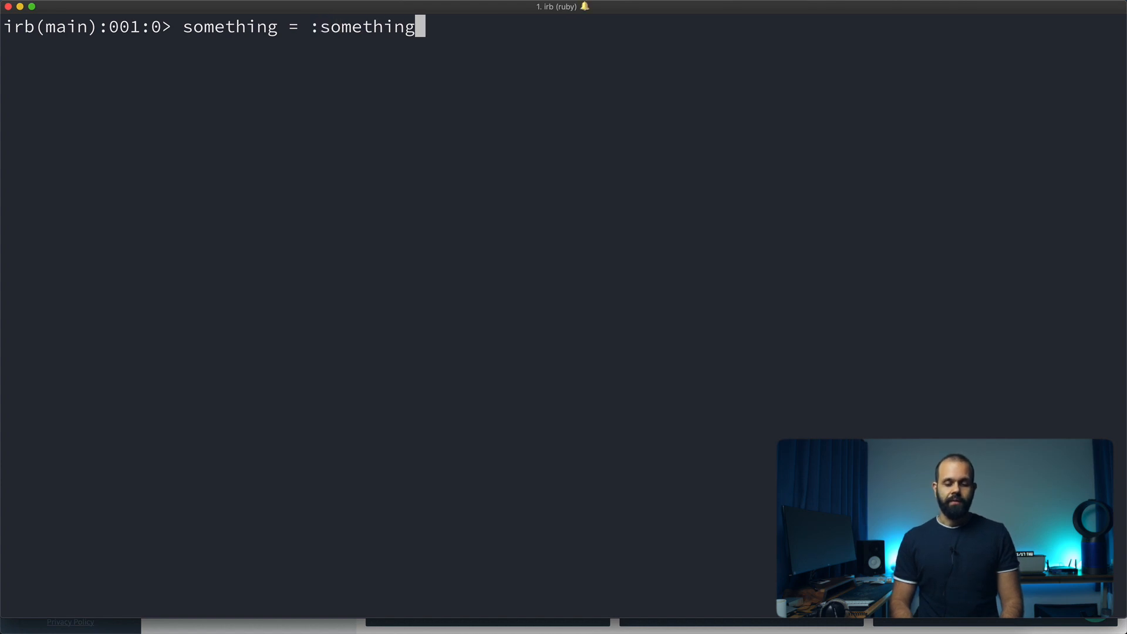
pyautogui.press('Return')
pyautogui.write('something.cla')
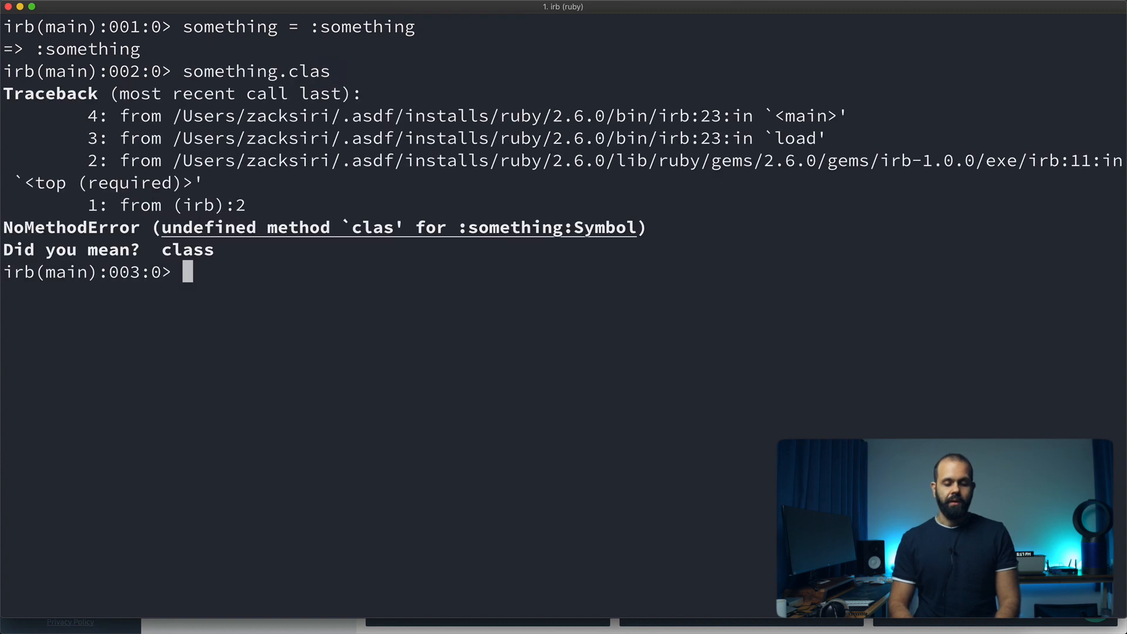
pyautogui.write('something.cl')
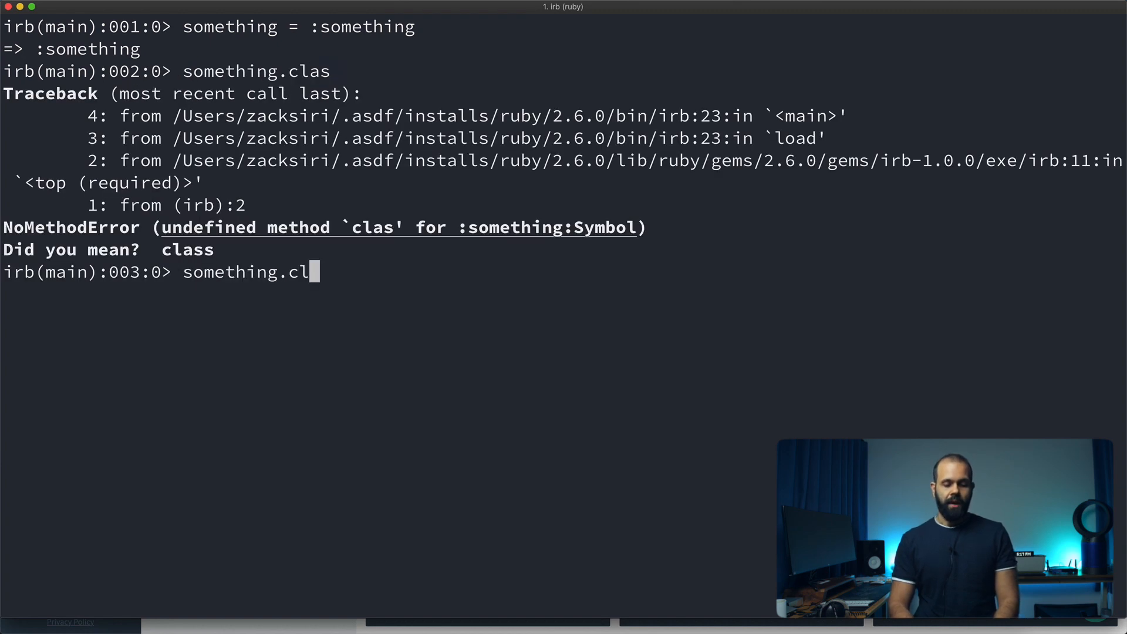
pyautogui.press('Return')
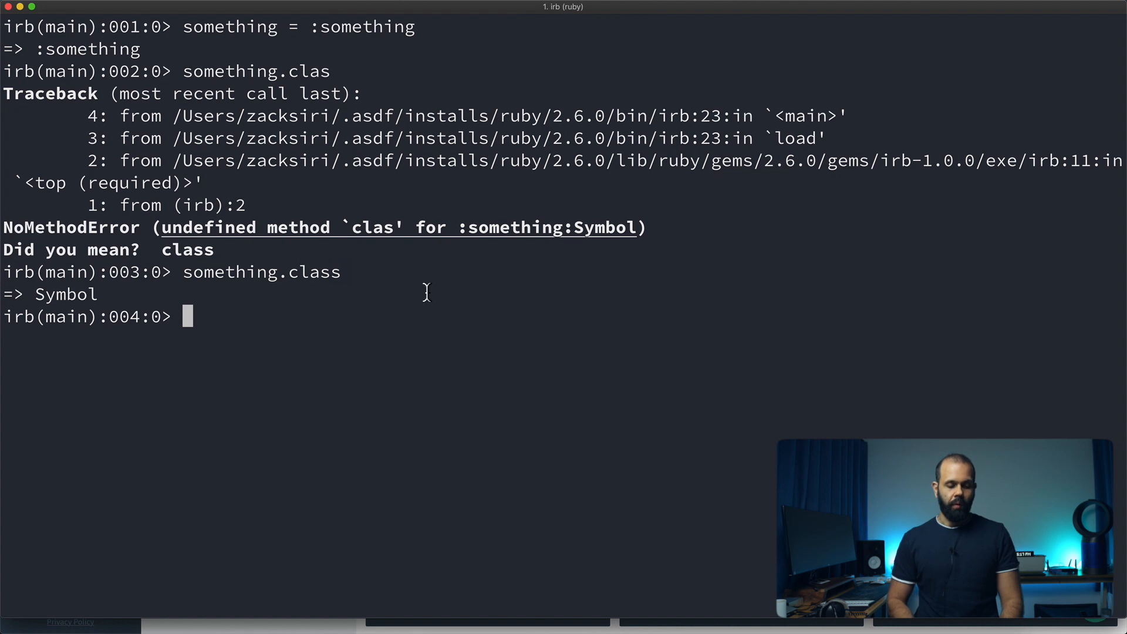
pyautogui.moveTo(349, 215)
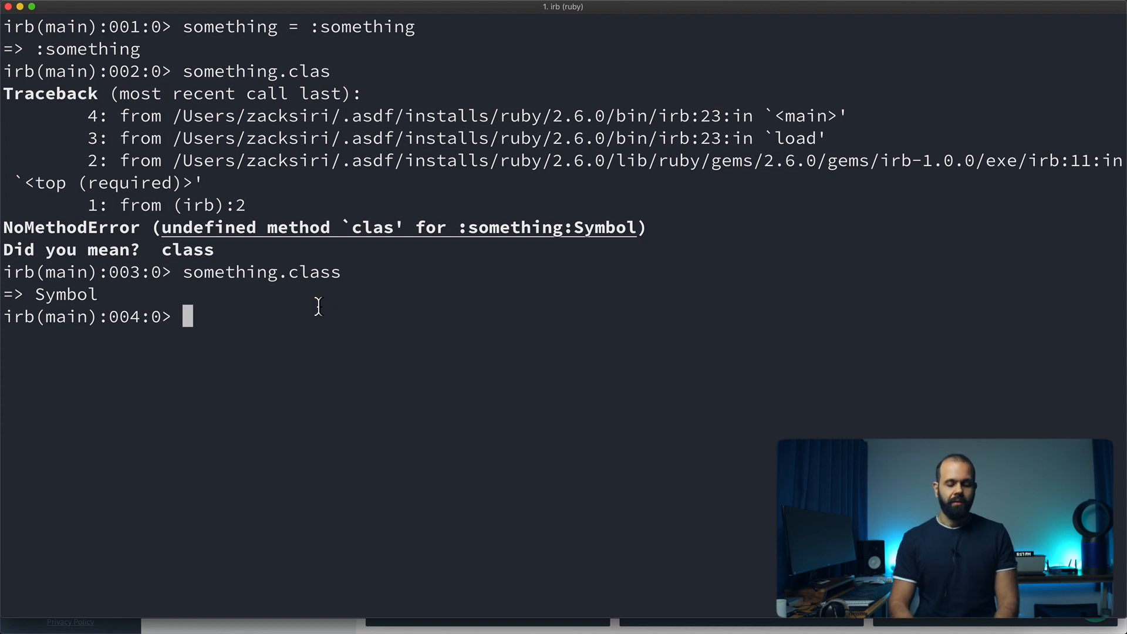
# - Assign name = "zack" and build my_sym = :"#{name}", yielding :zack
pyautogui.write('name =')
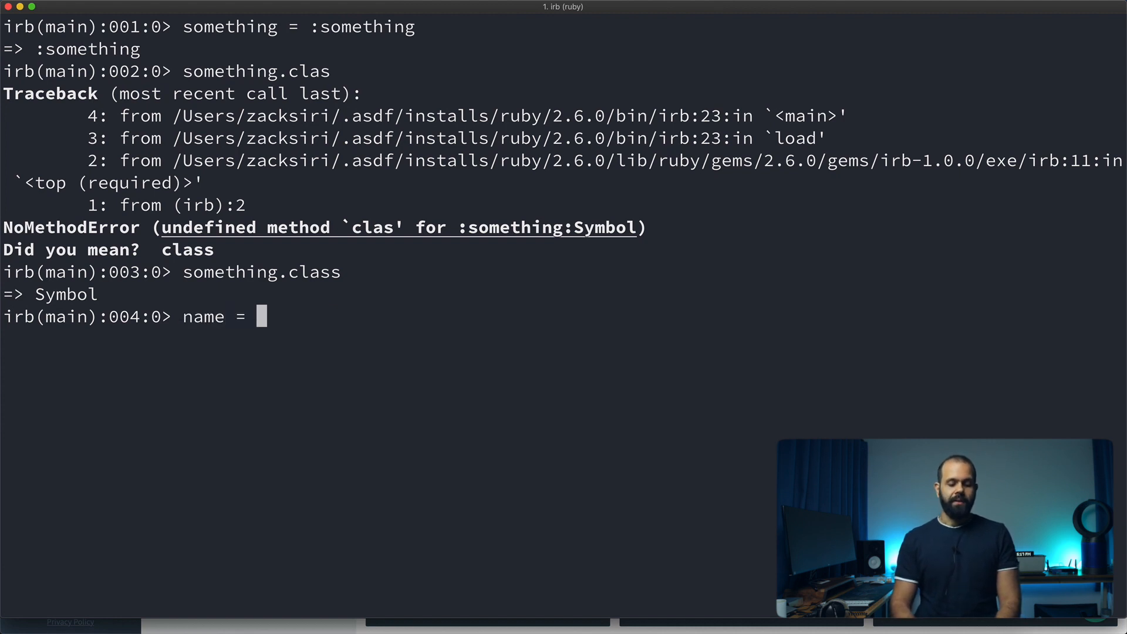
pyautogui.write('"zack"')
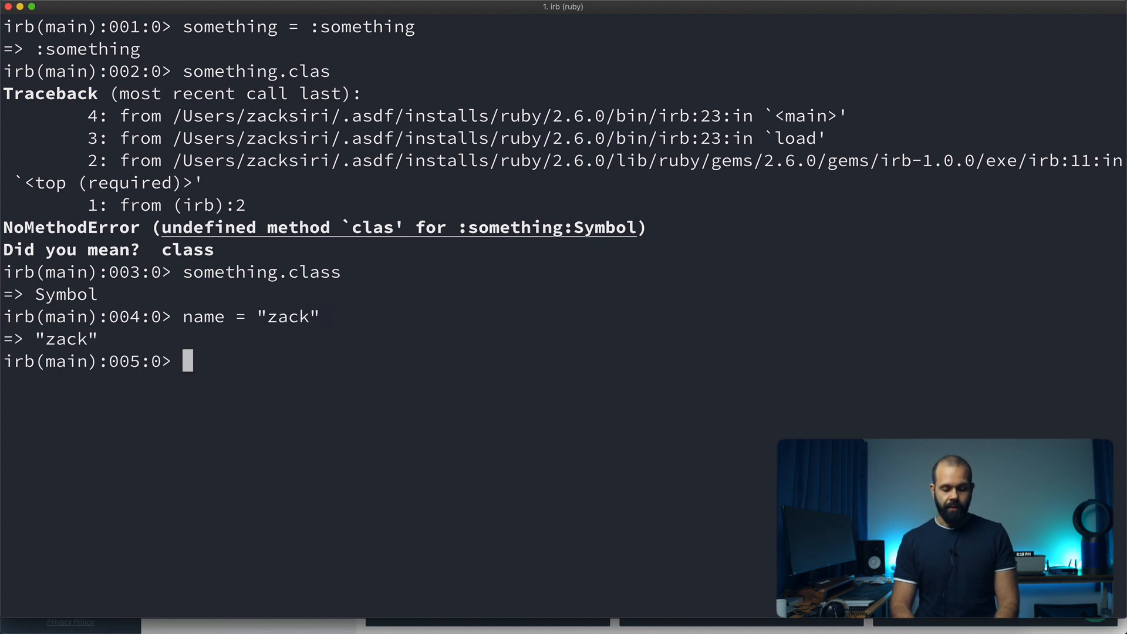
pyautogui.write('my_su')
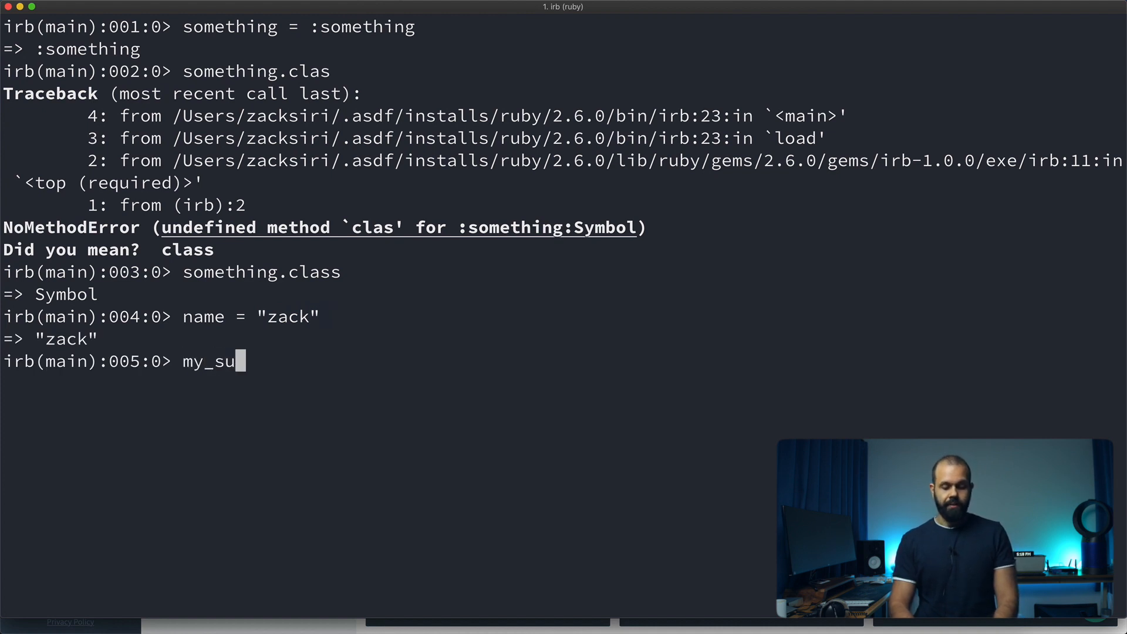
pyautogui.write('m =')
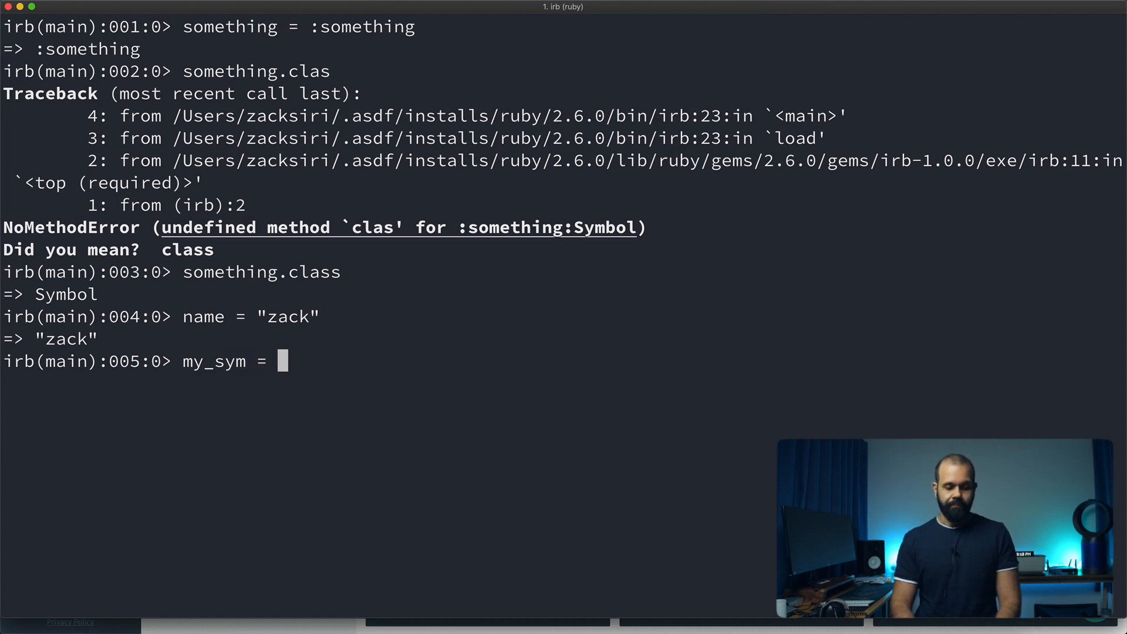
pyautogui.write(':"')
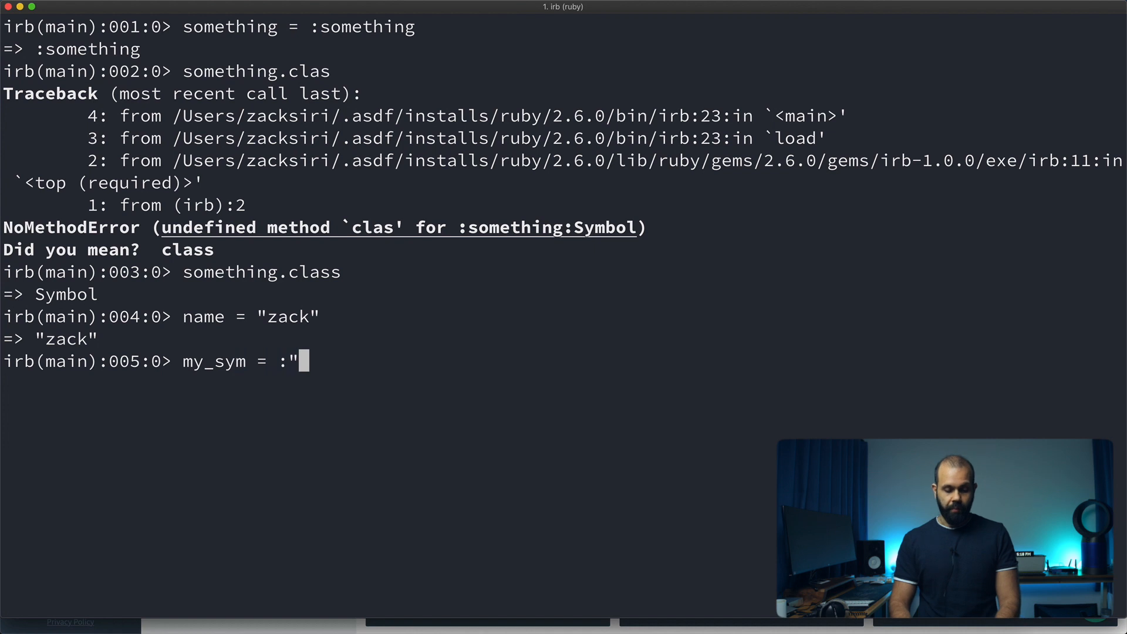
pyautogui.write('#{}')
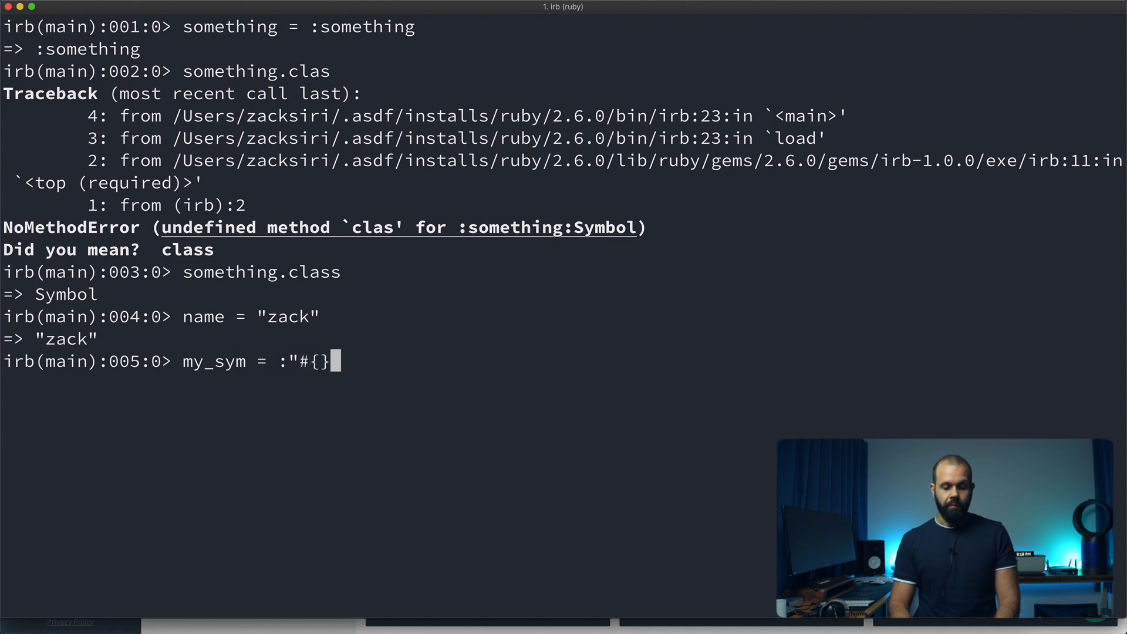
pyautogui.write('name')
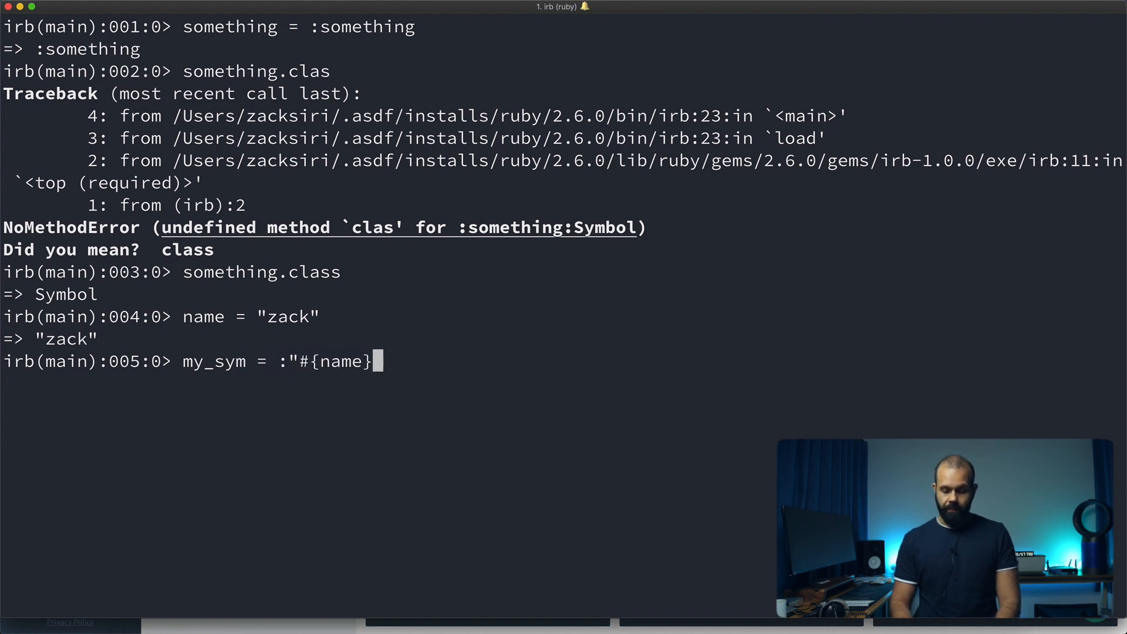
pyautogui.write('"')
pyautogui.press('Return')
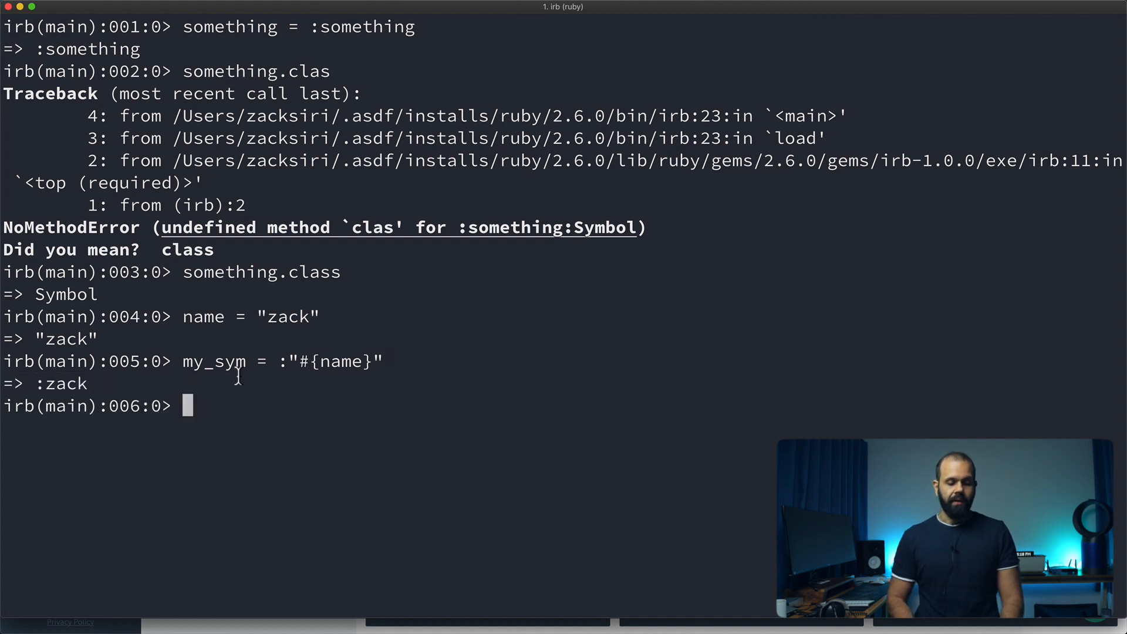
pyautogui.moveTo(395, 362)
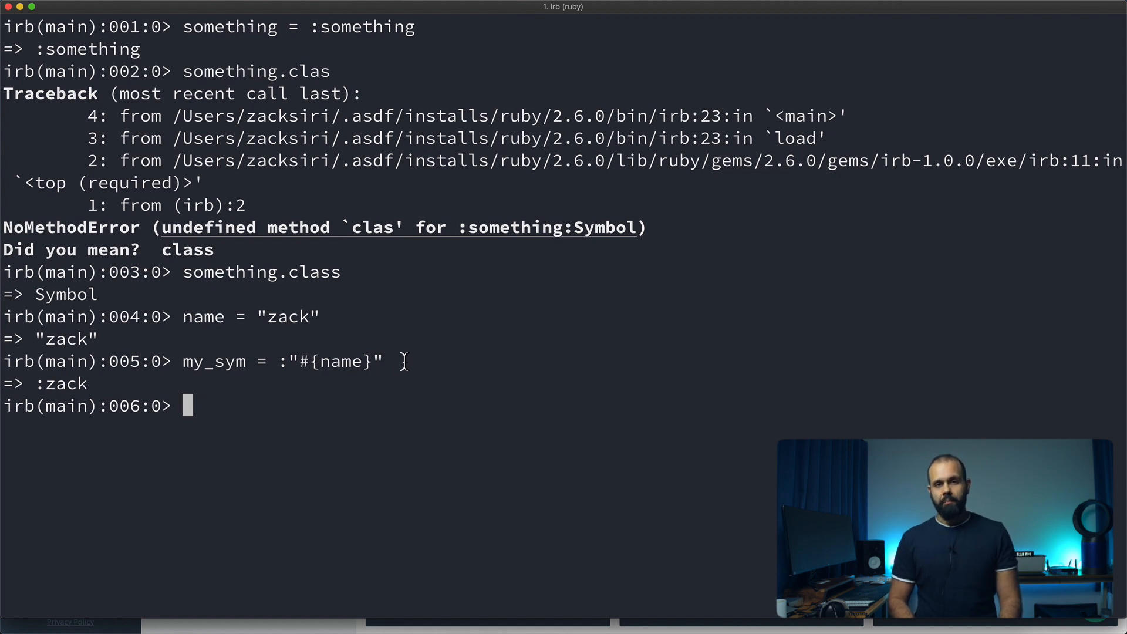
pyautogui.moveTo(281, 404)
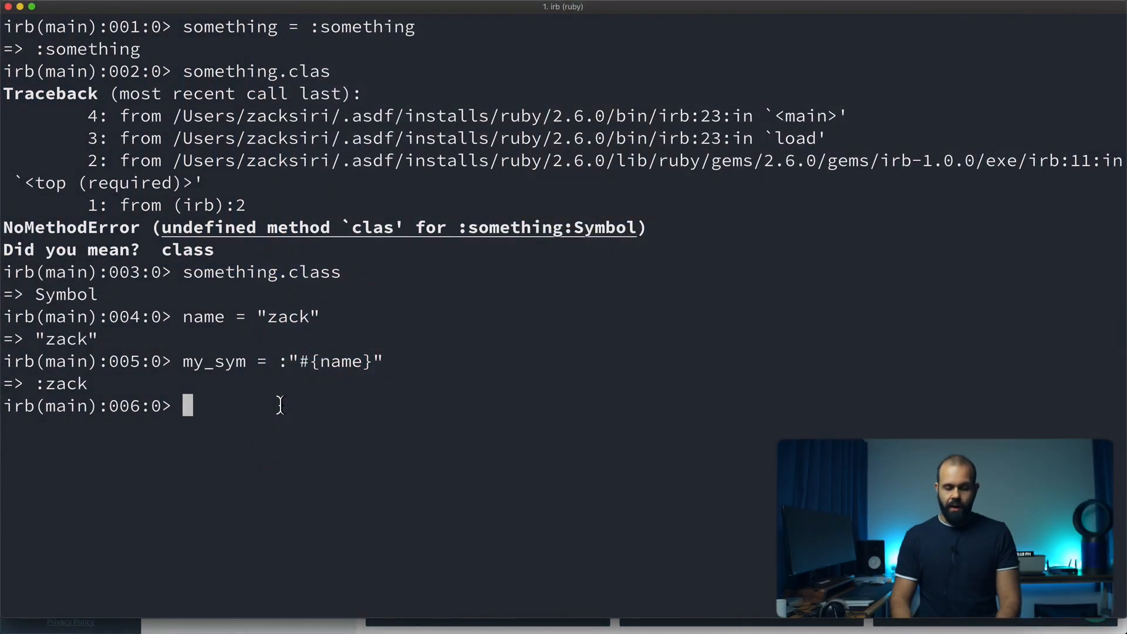
pyautogui.scroll(-3)
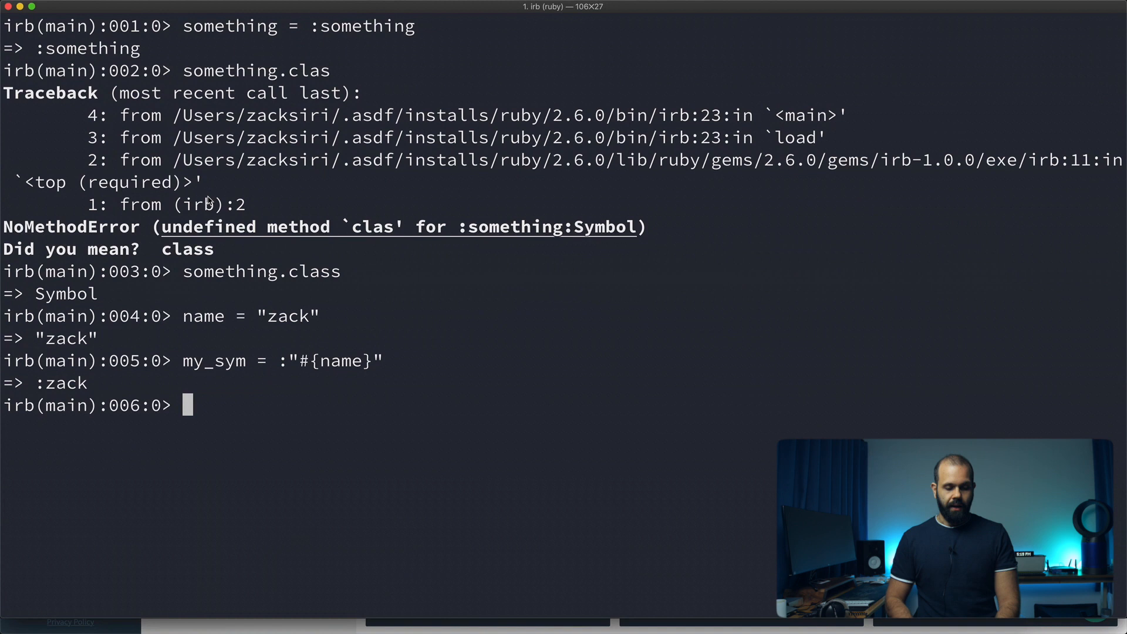
# - Assign a second equal string name_2 = "zack"
pyautogui.write('name')
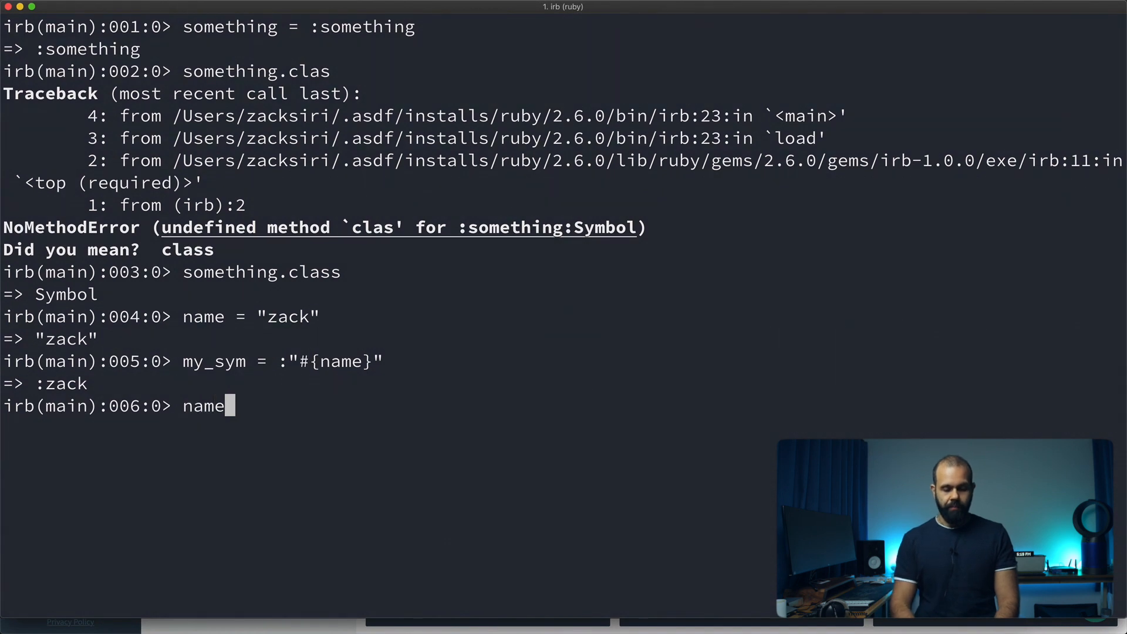
pyautogui.write('= "zack"')
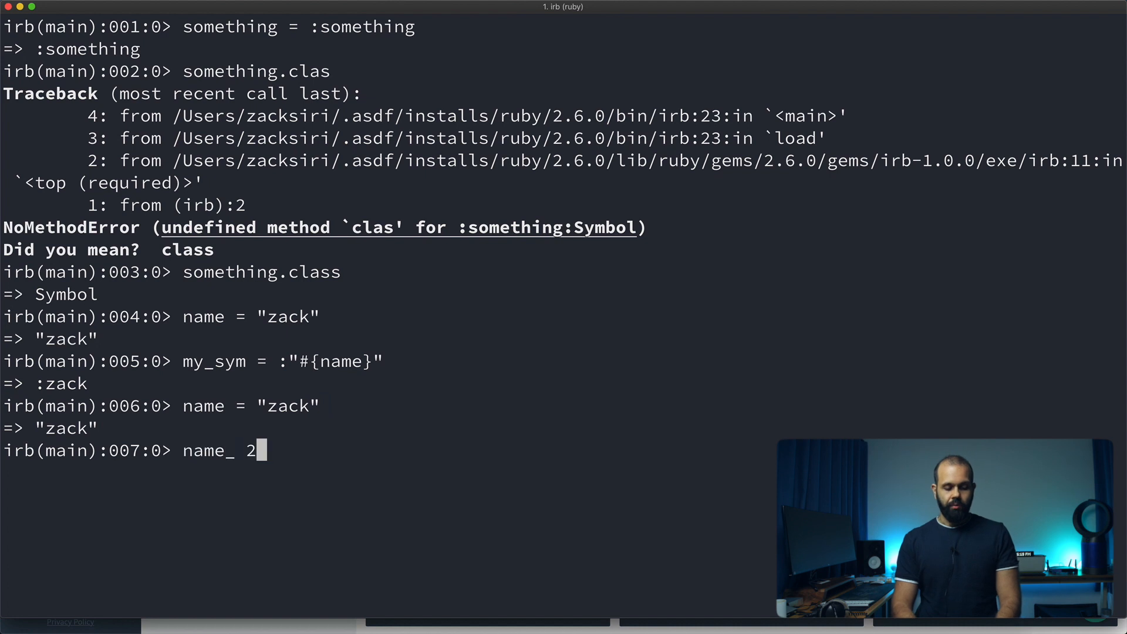
pyautogui.write('2 = "za')
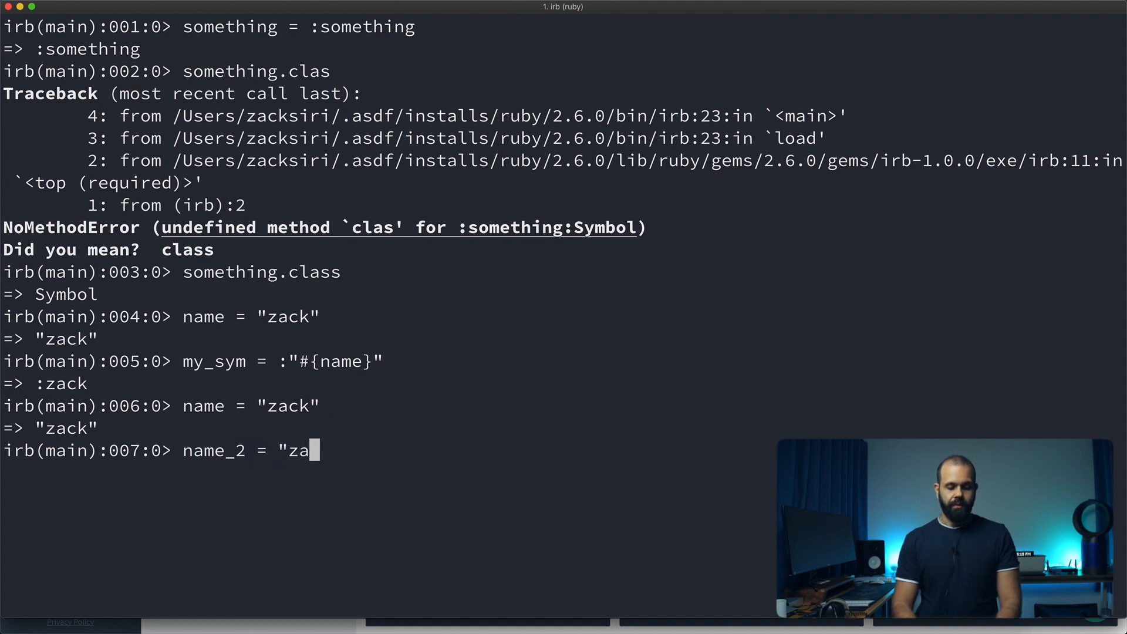
pyautogui.press('Return')
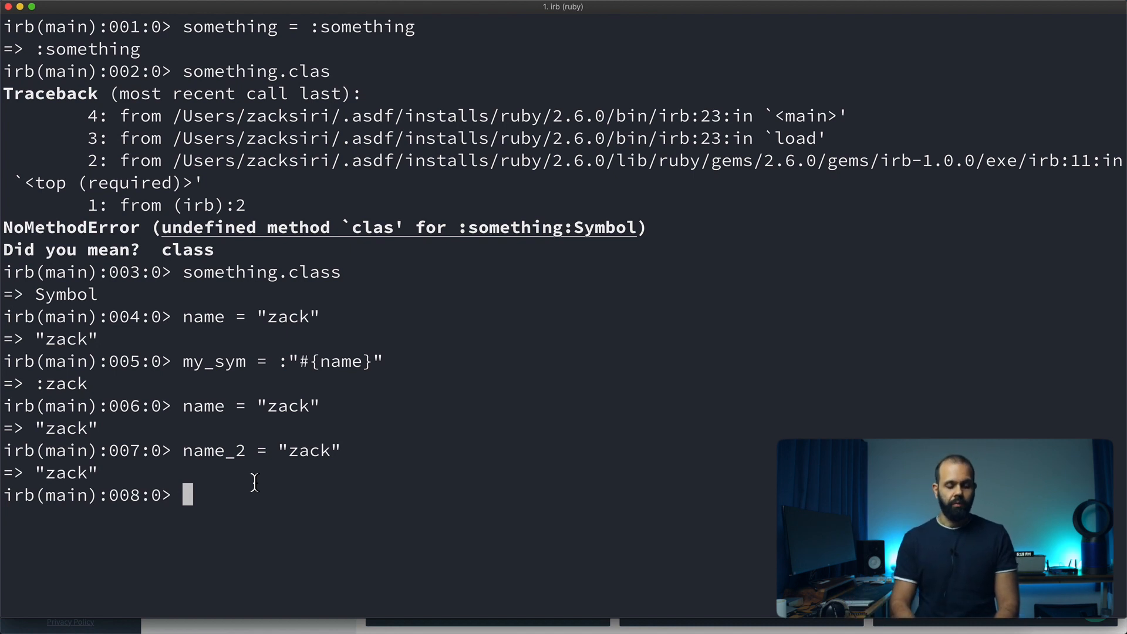
pyautogui.write('name')
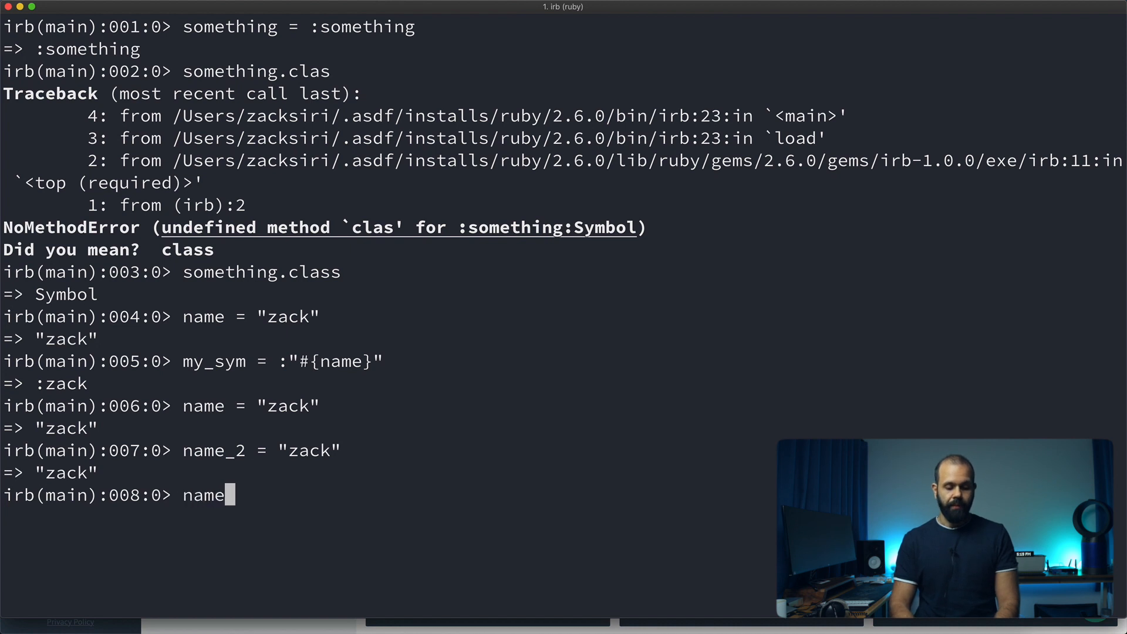
pyautogui.press('Return')
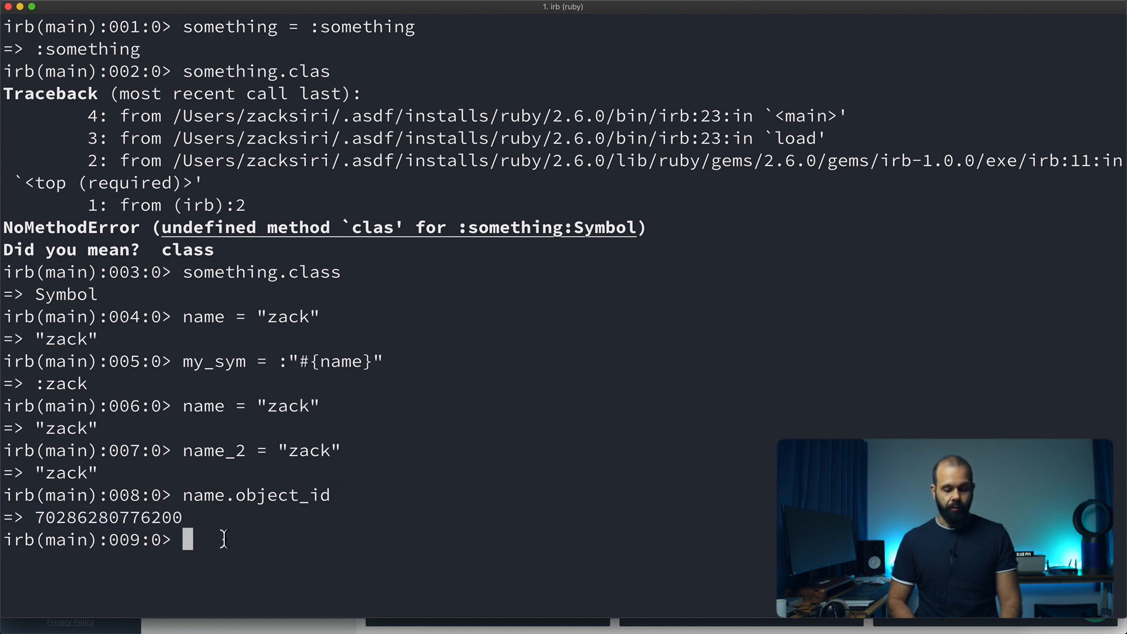
pyautogui.write('name_2.object_id')
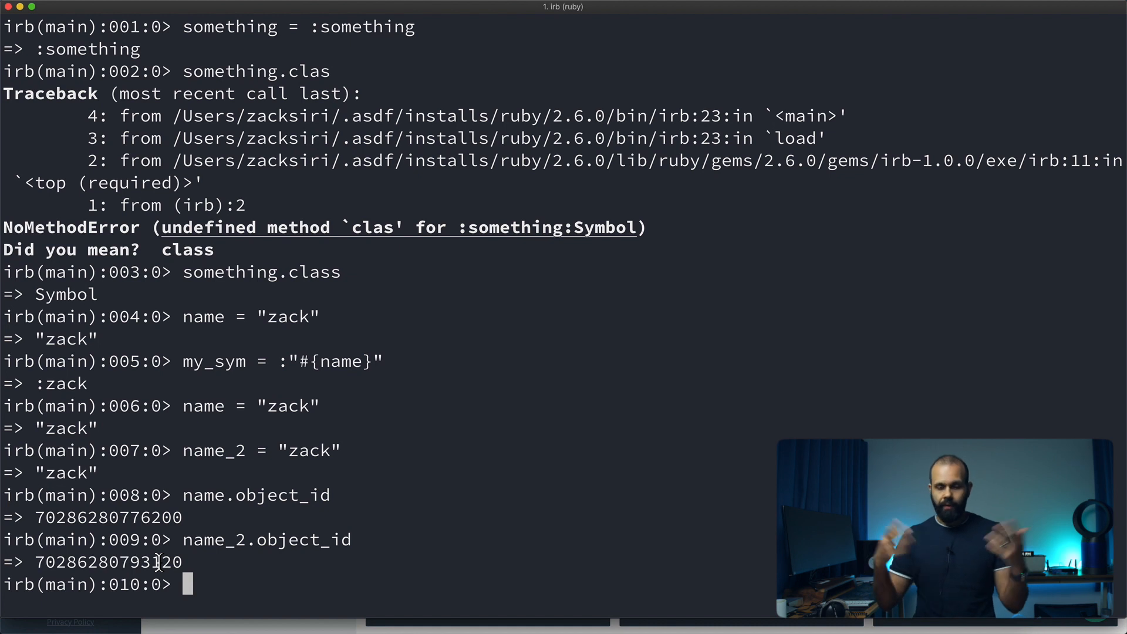
pyautogui.moveTo(253, 584)
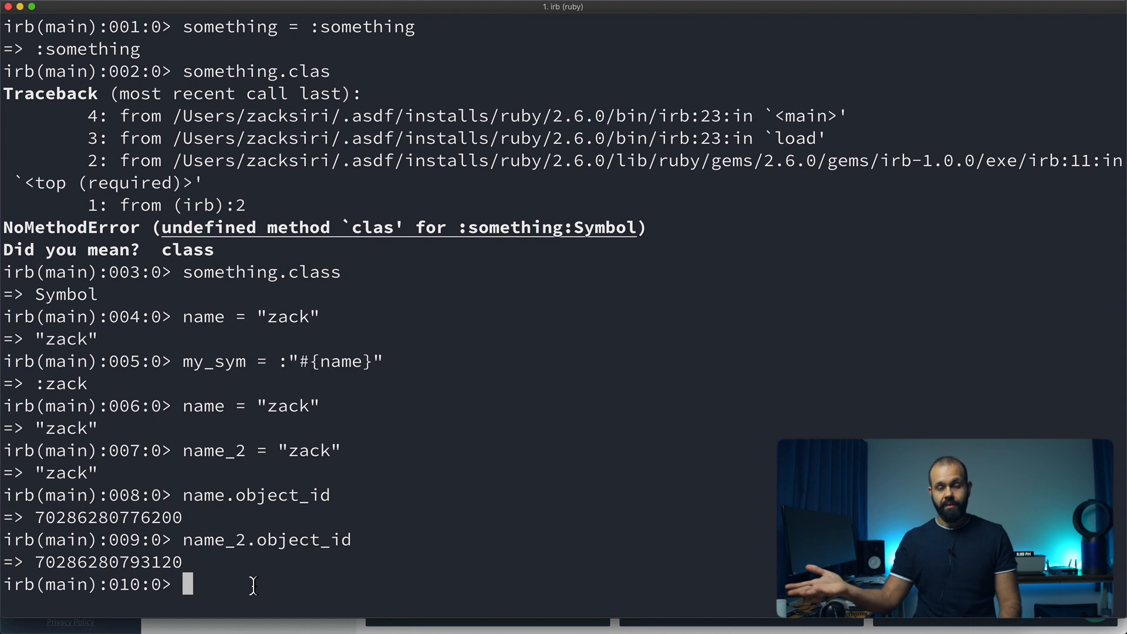
# - Assign my_sym = :zack and my_sym_2 = :zack
pyautogui.write('my')
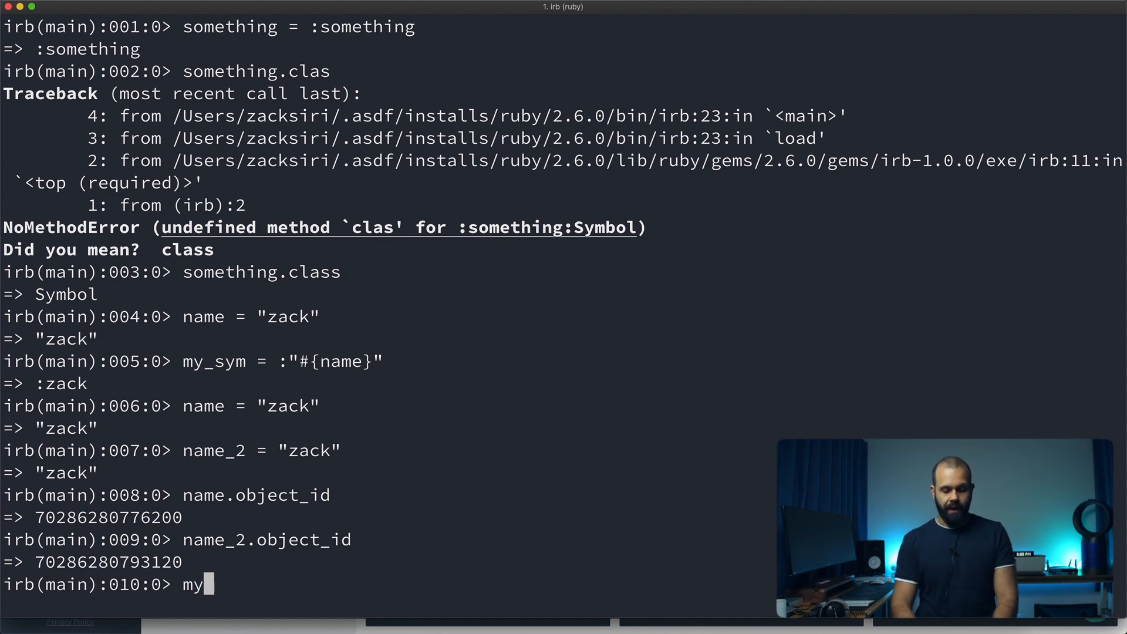
pyautogui.write('_sym = :')
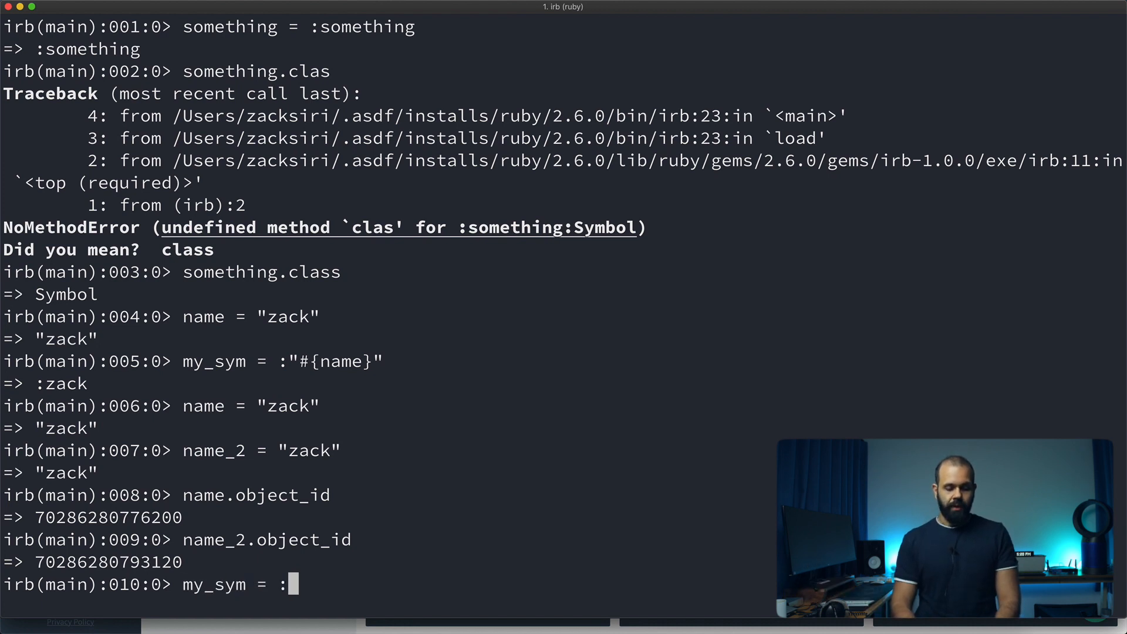
pyautogui.write('z')
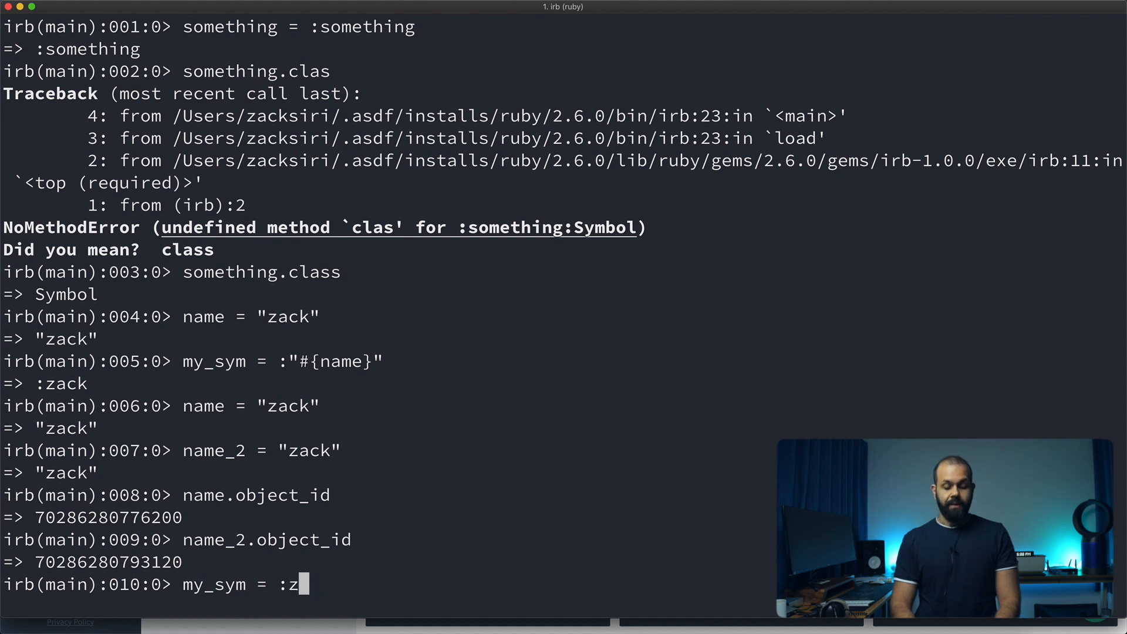
pyautogui.press('Return')
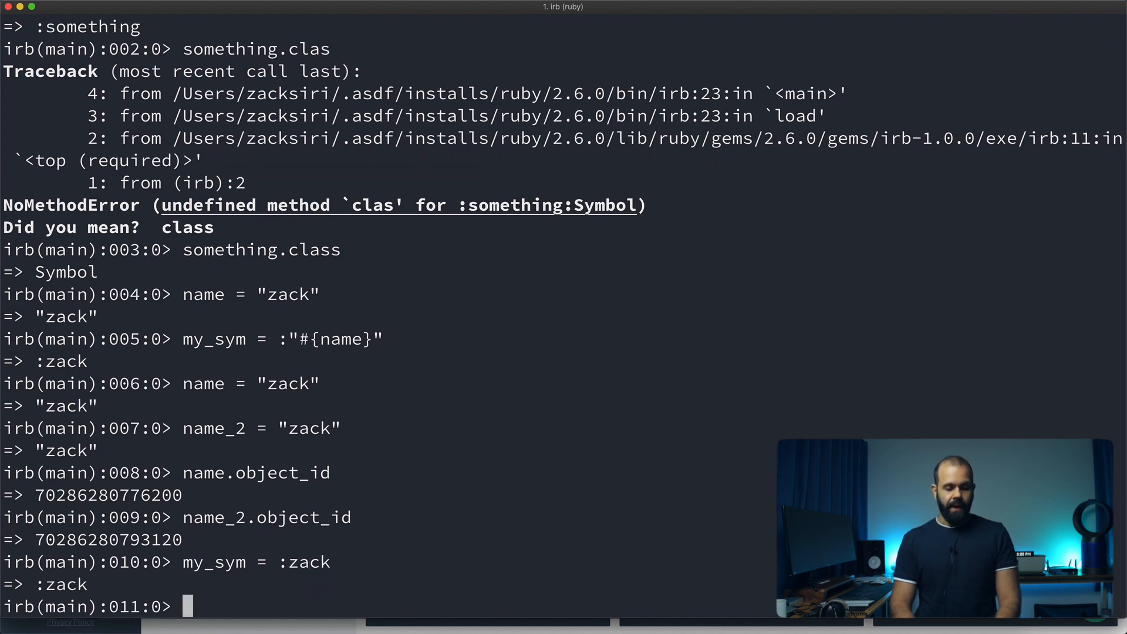
pyautogui.write('my_s')
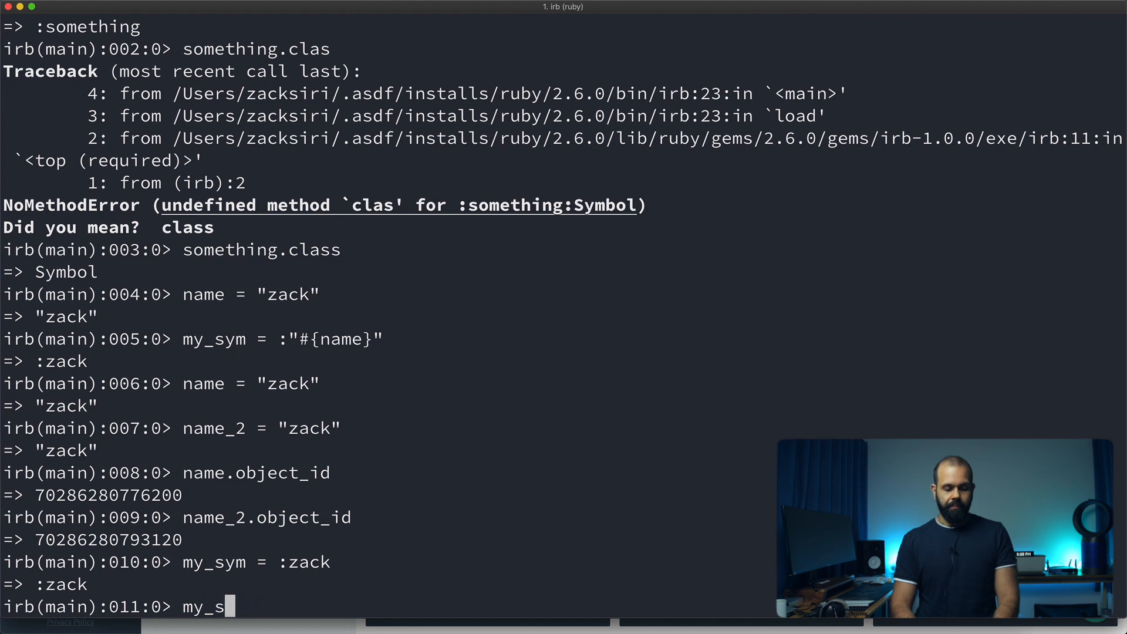
pyautogui.write('ym_2 = :zack')
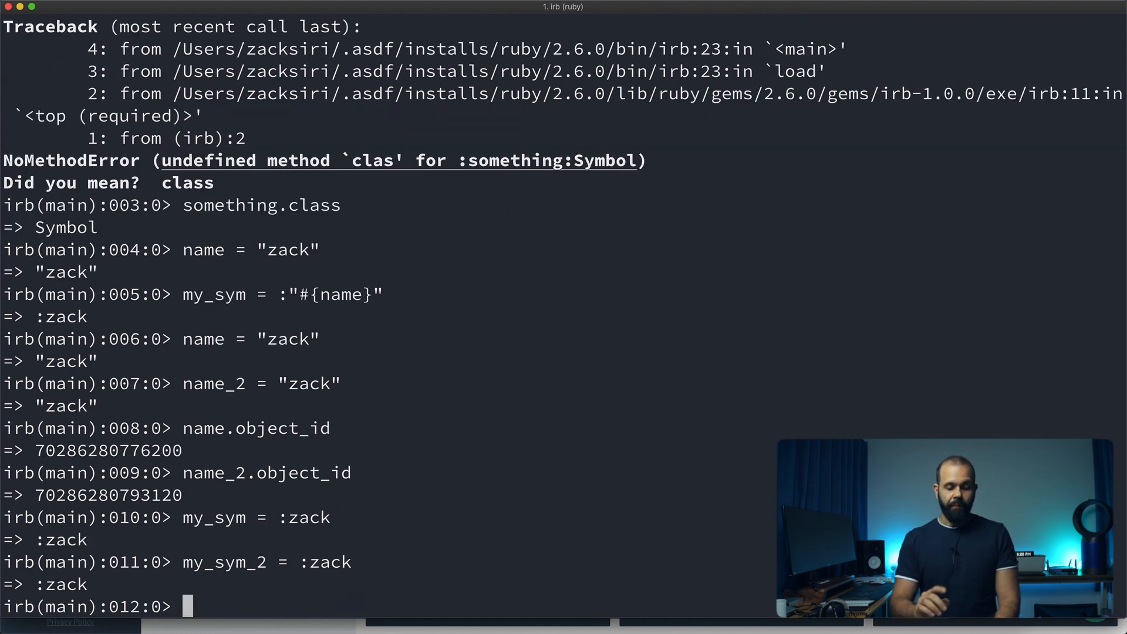
pyautogui.write('my_sym.objec')
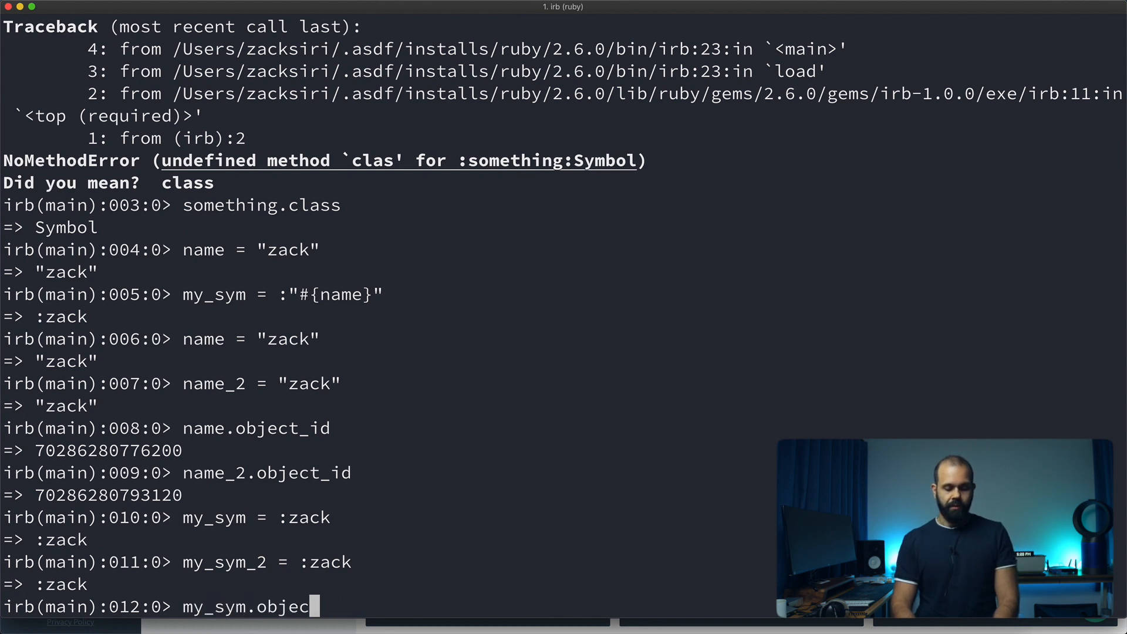
pyautogui.press('Return')
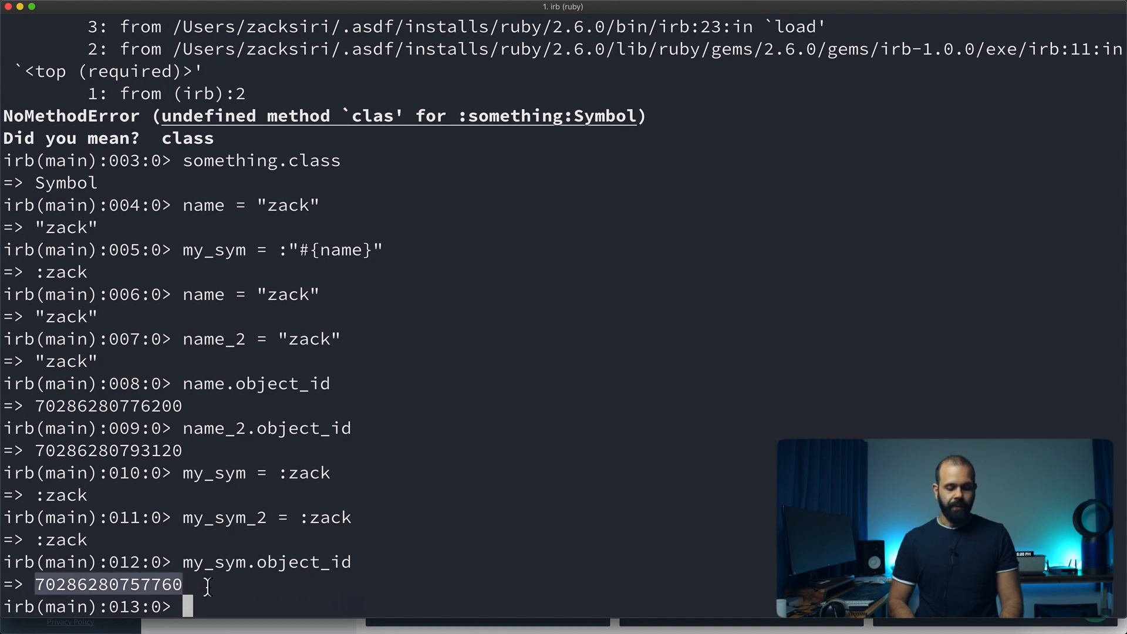
pyautogui.write('my_sy')
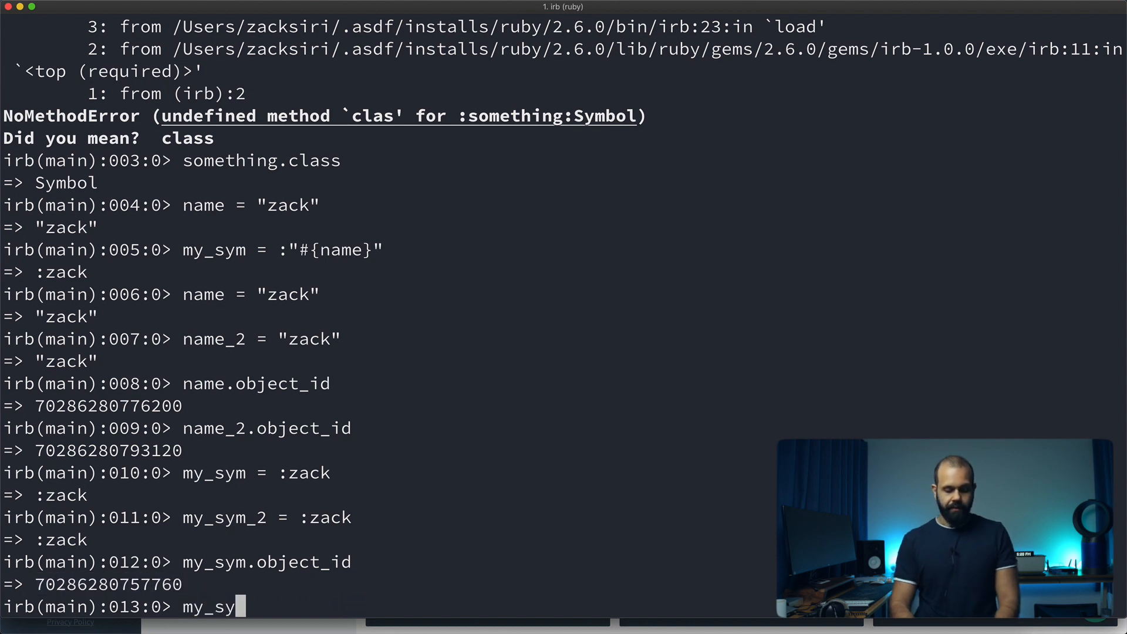
pyautogui.write('m_2.b')
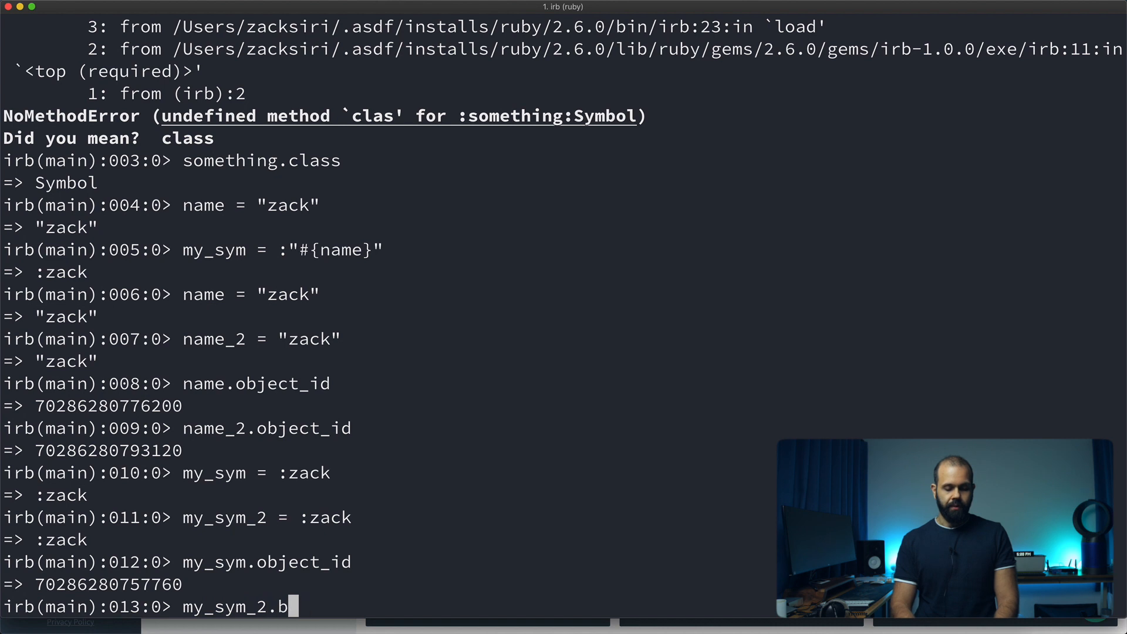
pyautogui.write('object_id')
pyautogui.press('Return')
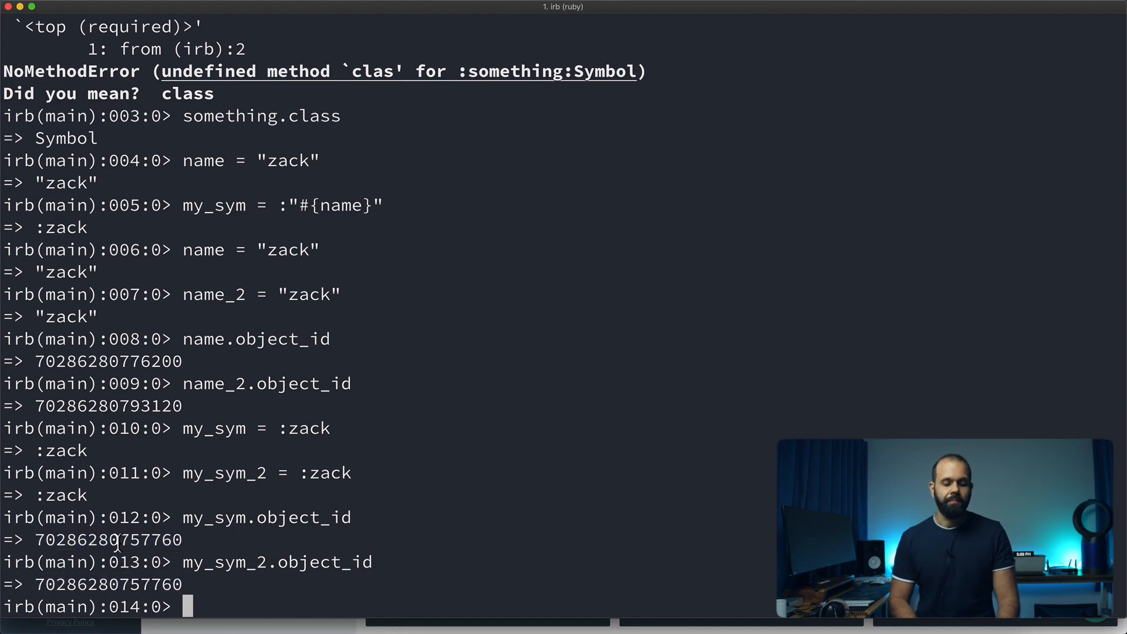
pyautogui.doubleClick(108, 541)
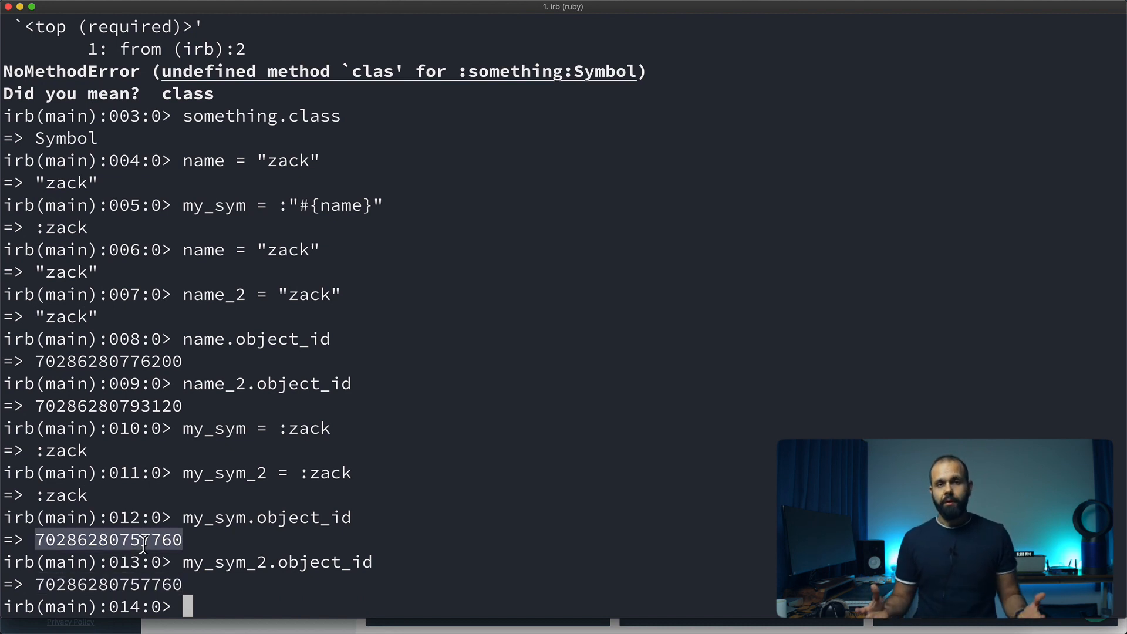